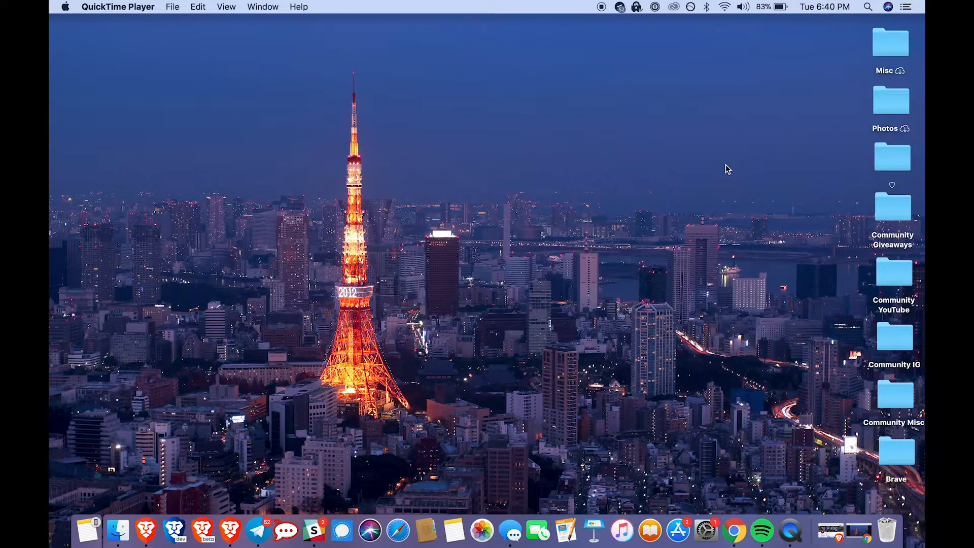
pyautogui.moveTo(231, 515)
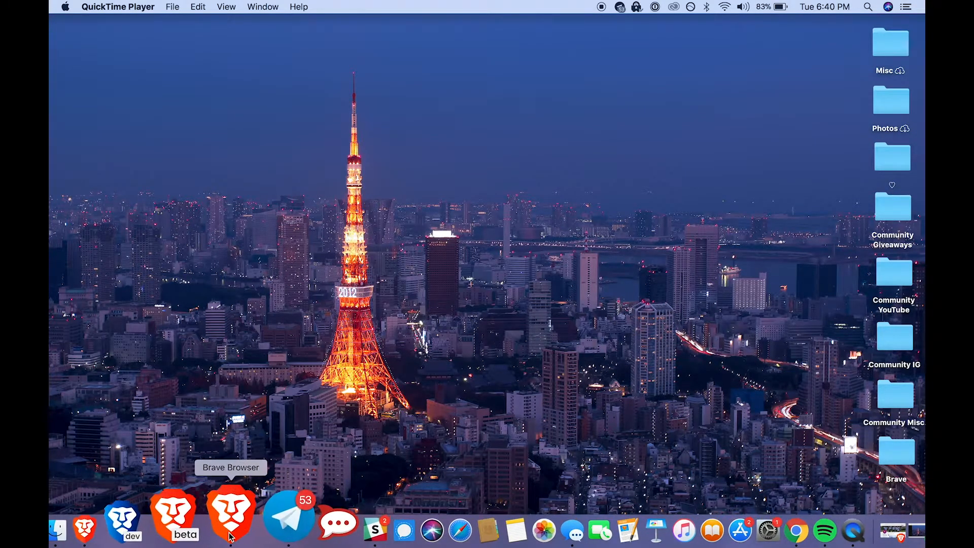
# - Launch Brave and open the full Rewards page showing a 0.0 BAT wallet
pyautogui.click(231, 515)
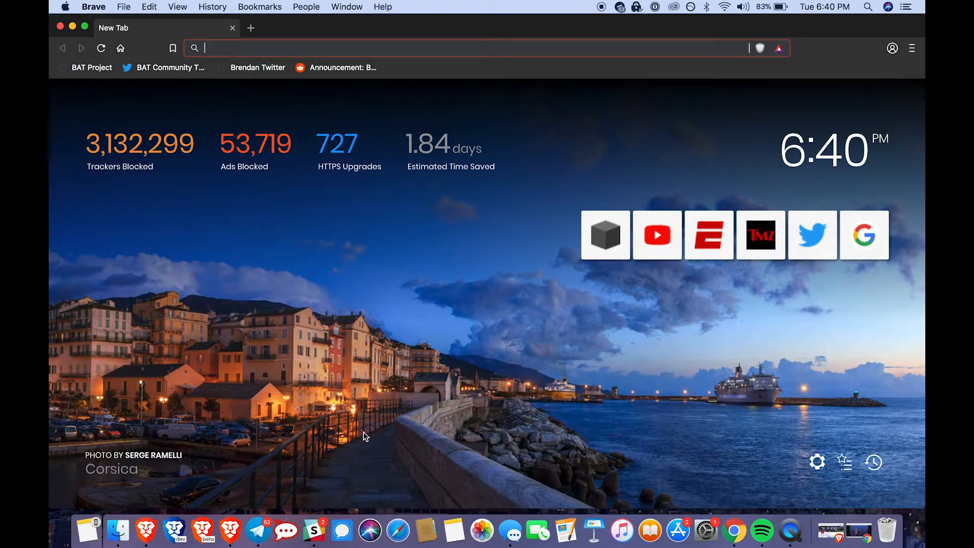
pyautogui.moveTo(788, 34)
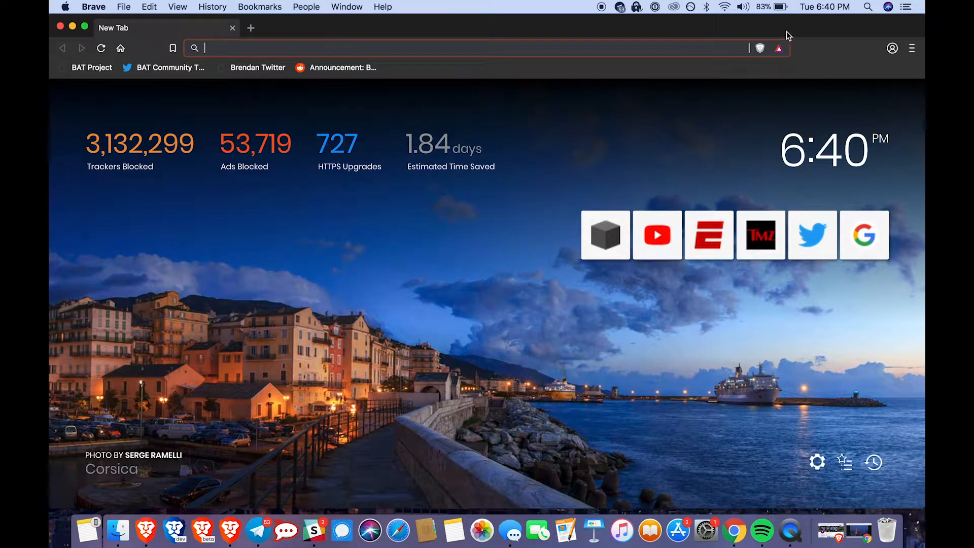
pyautogui.click(778, 49)
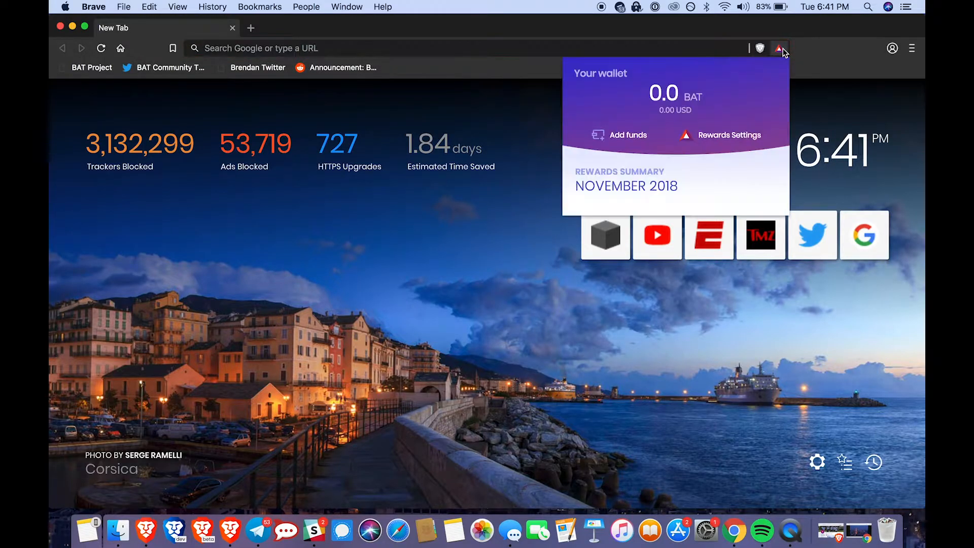
pyautogui.click(725, 135)
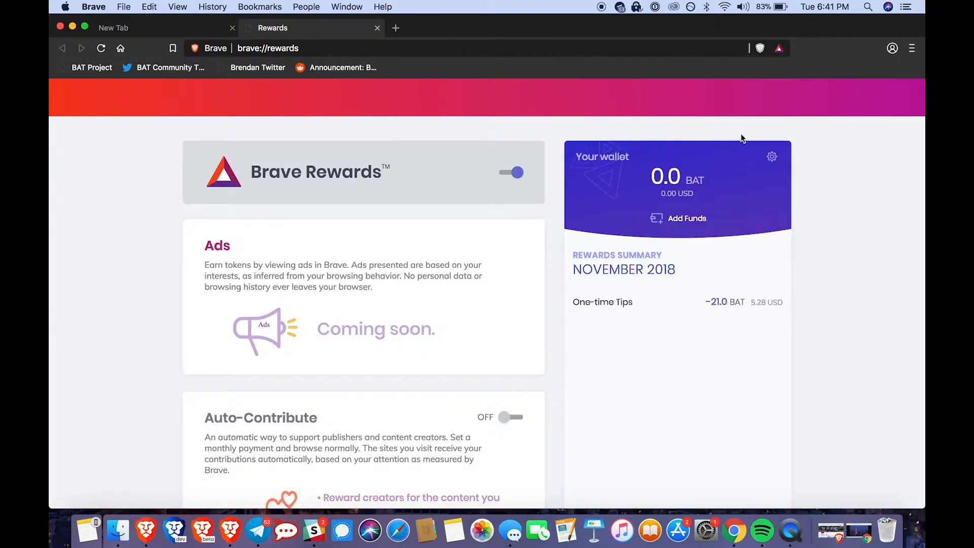
# - Open the wallet settings to show the Backup tab with a recovery key
pyautogui.click(771, 155)
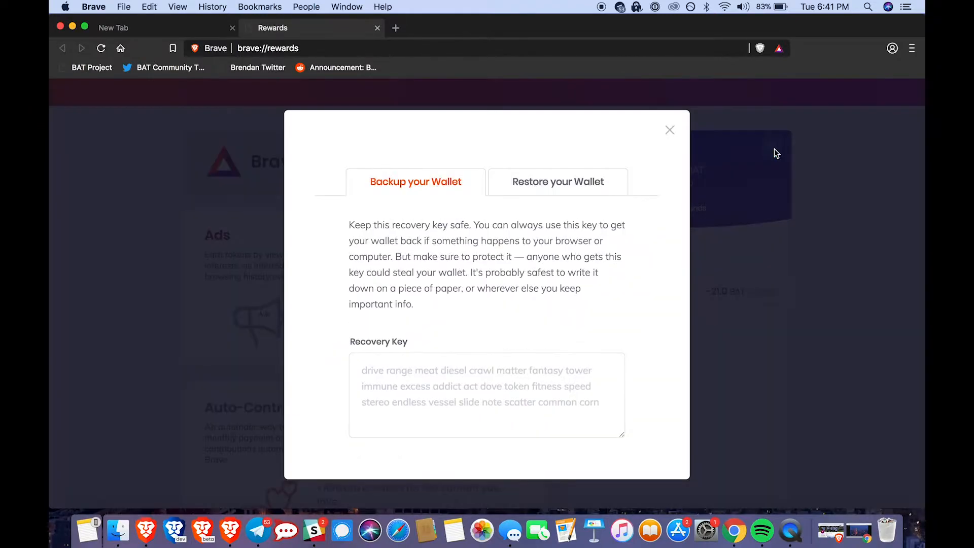
pyautogui.moveTo(664, 281)
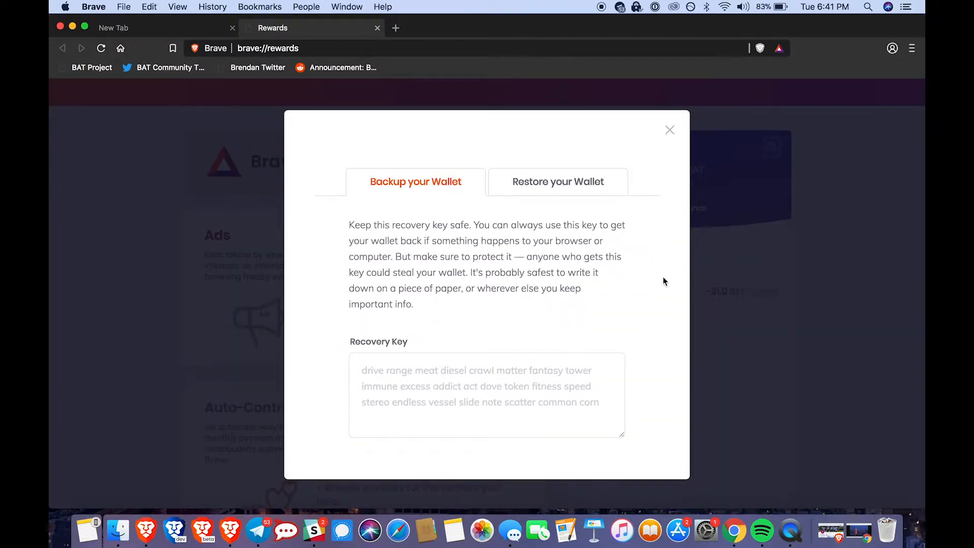
pyautogui.moveTo(649, 279)
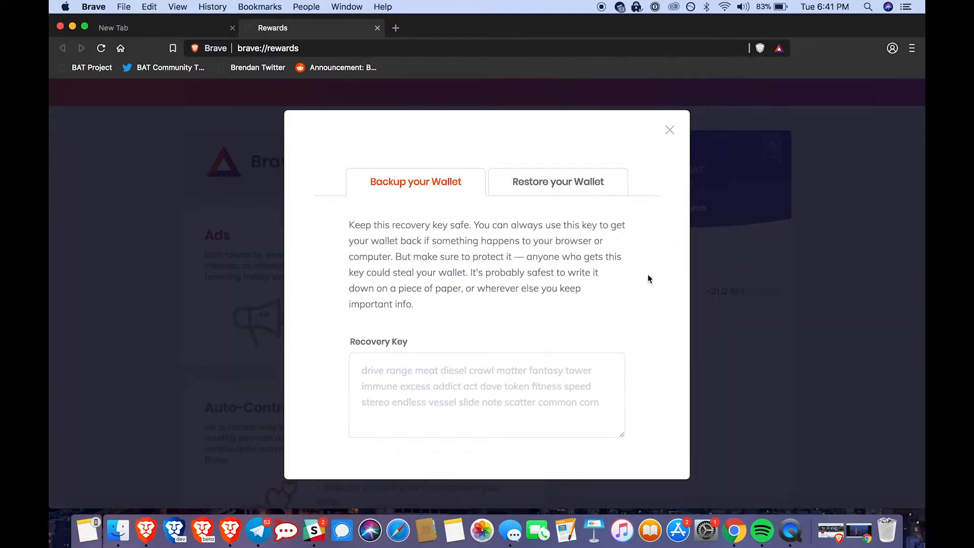
pyautogui.moveTo(545, 435)
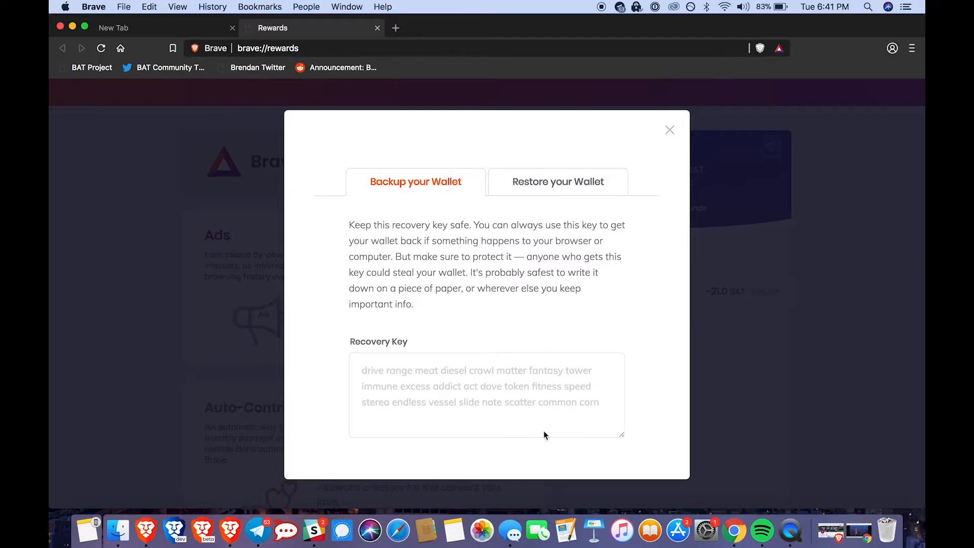
pyautogui.moveTo(363, 336)
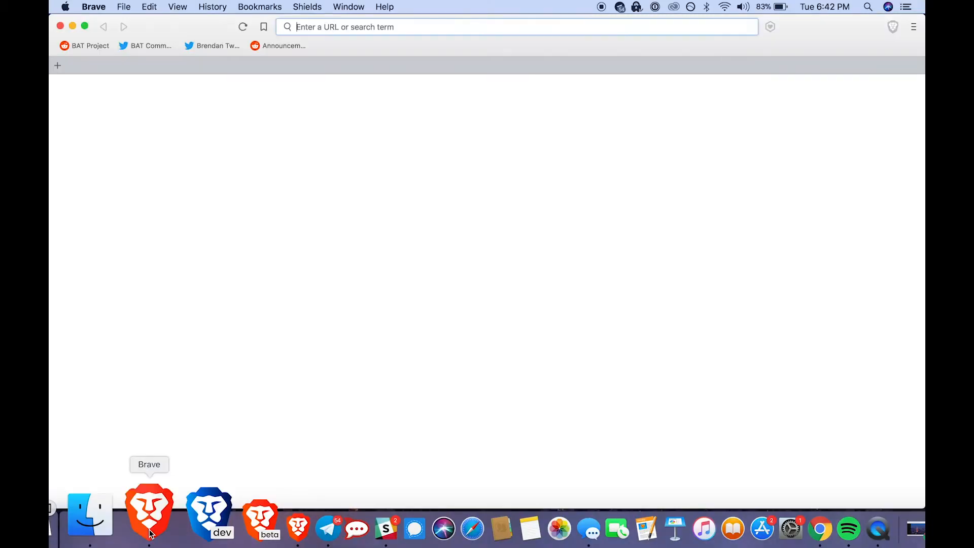
# - In the old Brave, open Preferences > Payments and reveal the wallet recovery key
pyautogui.click(149, 512)
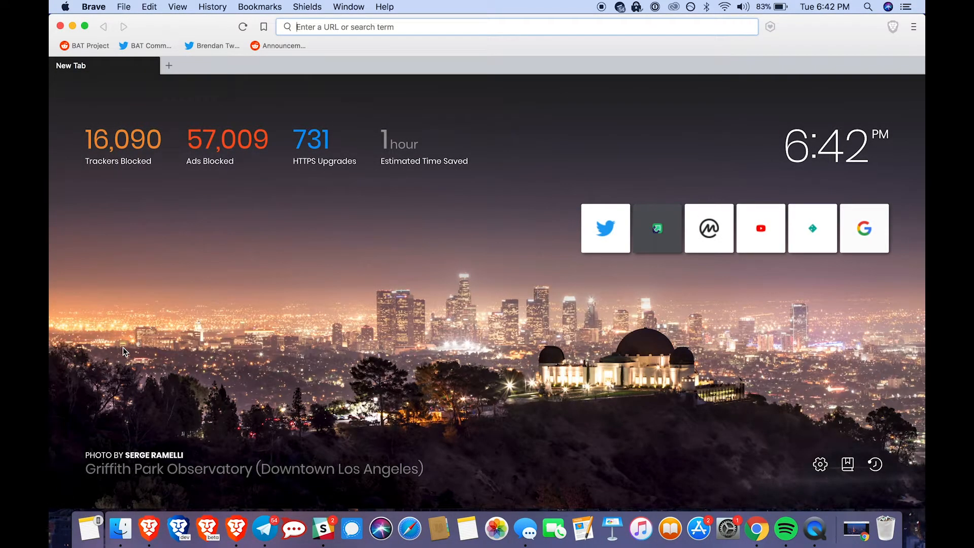
pyautogui.click(94, 7)
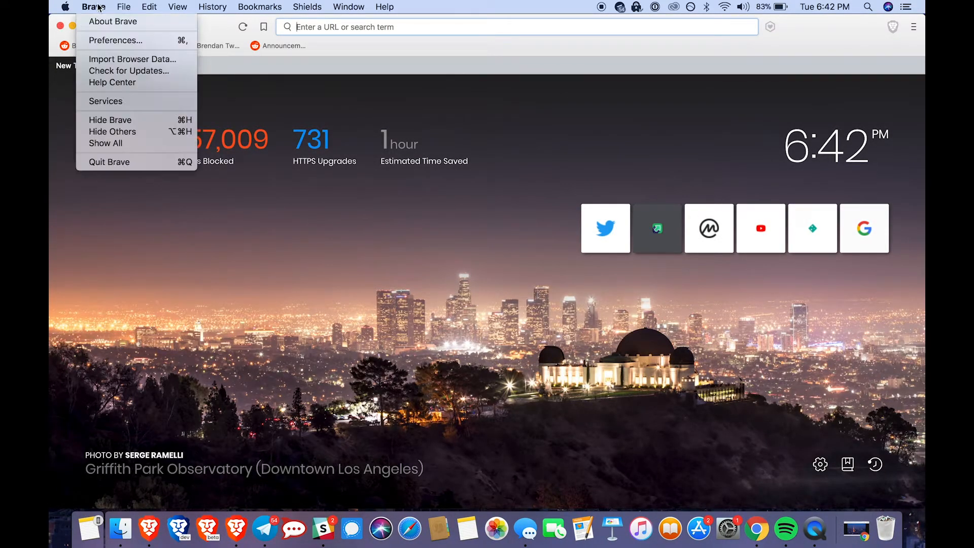
pyautogui.click(117, 40)
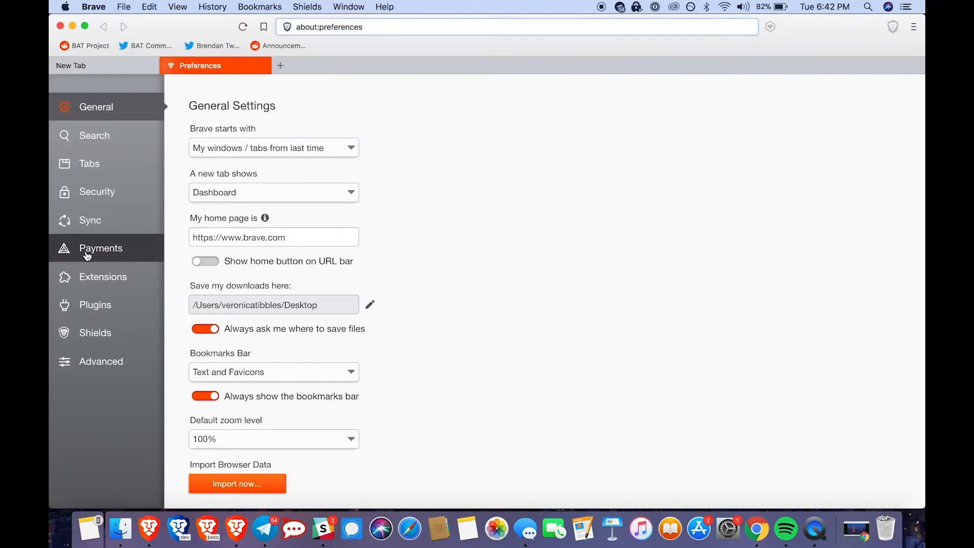
pyautogui.click(100, 248)
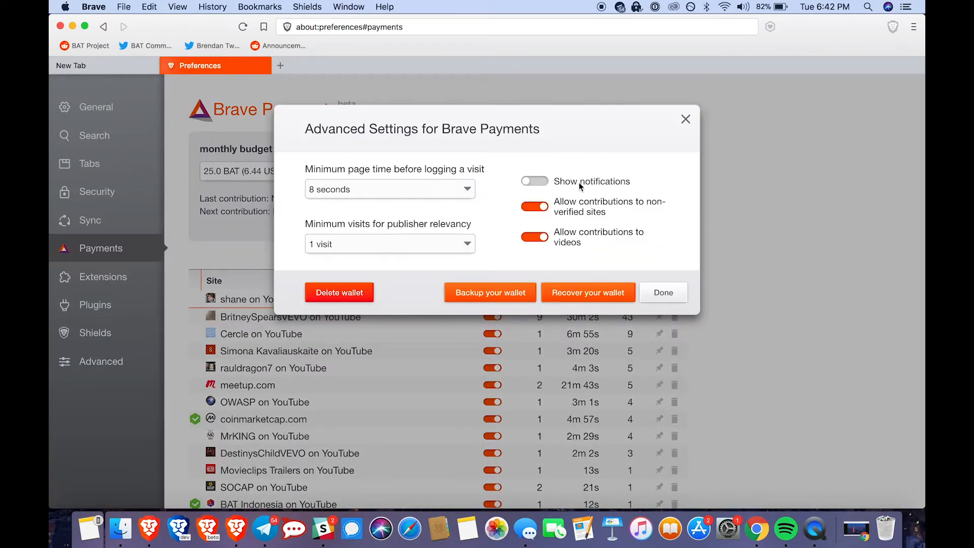
pyautogui.click(490, 292)
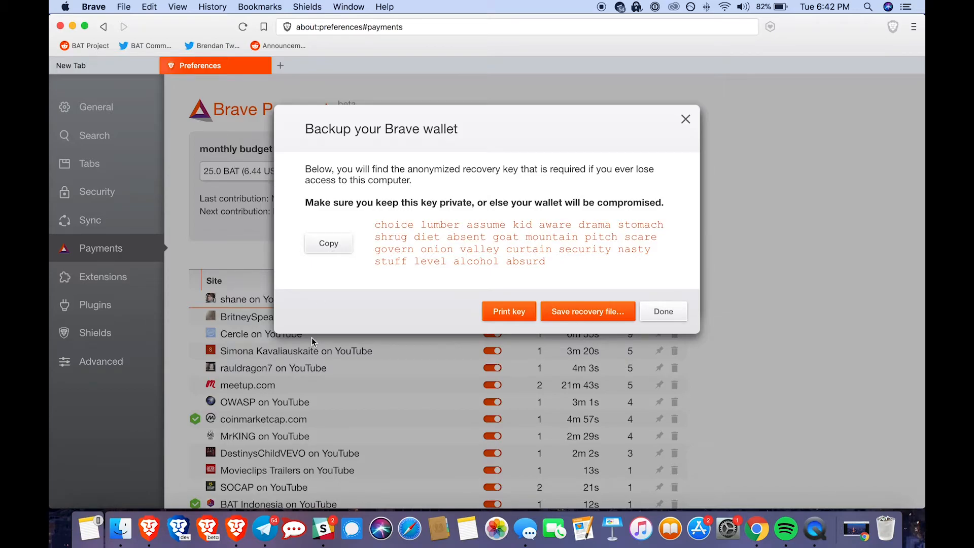
pyautogui.moveTo(238, 509)
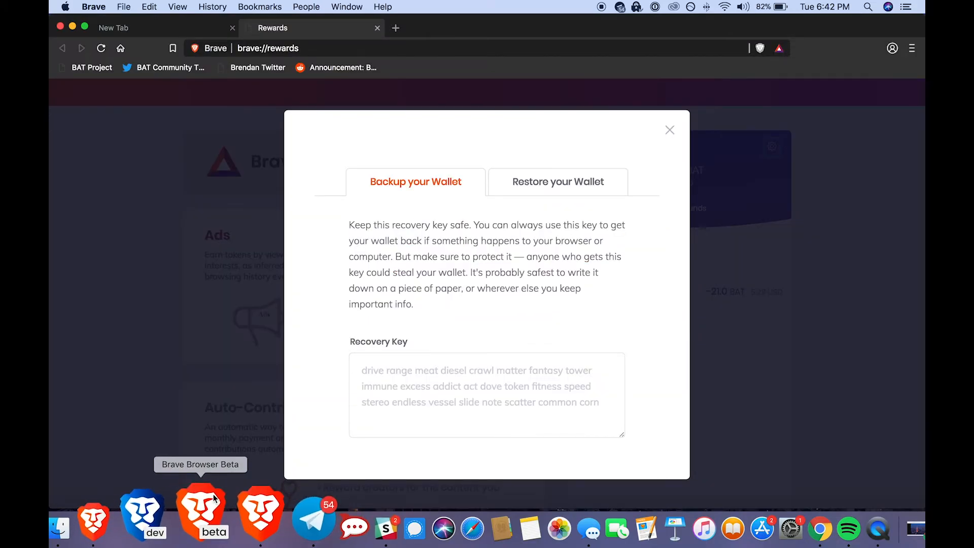
pyautogui.moveTo(671, 122)
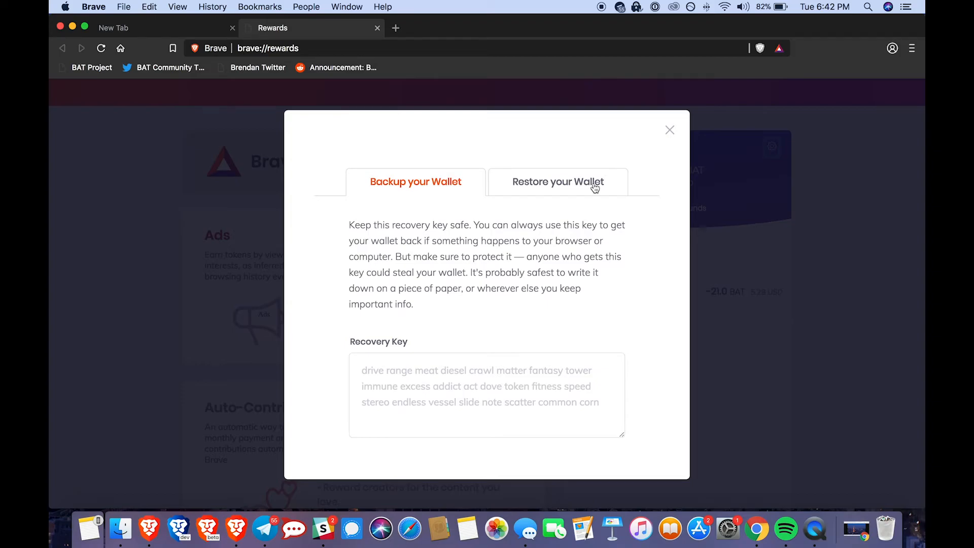
# - Submit the old recovery key on the Restore tab, confirming 'Wallet restored!' with 0 BAT
pyautogui.click(557, 181)
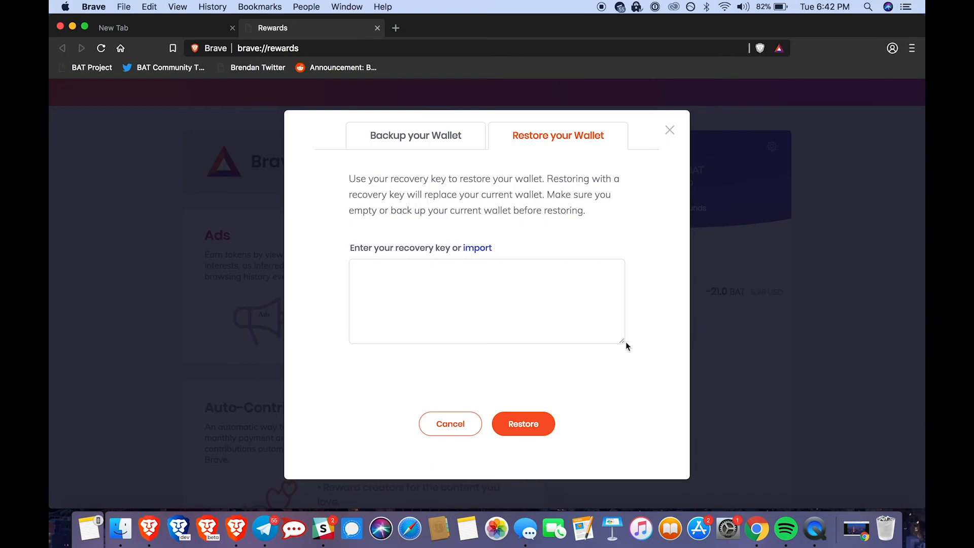
pyautogui.click(523, 423)
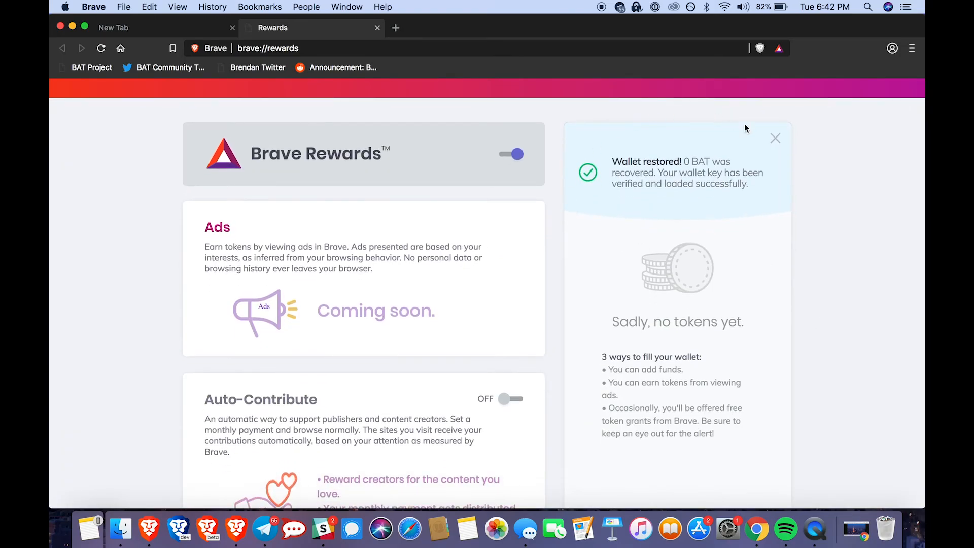